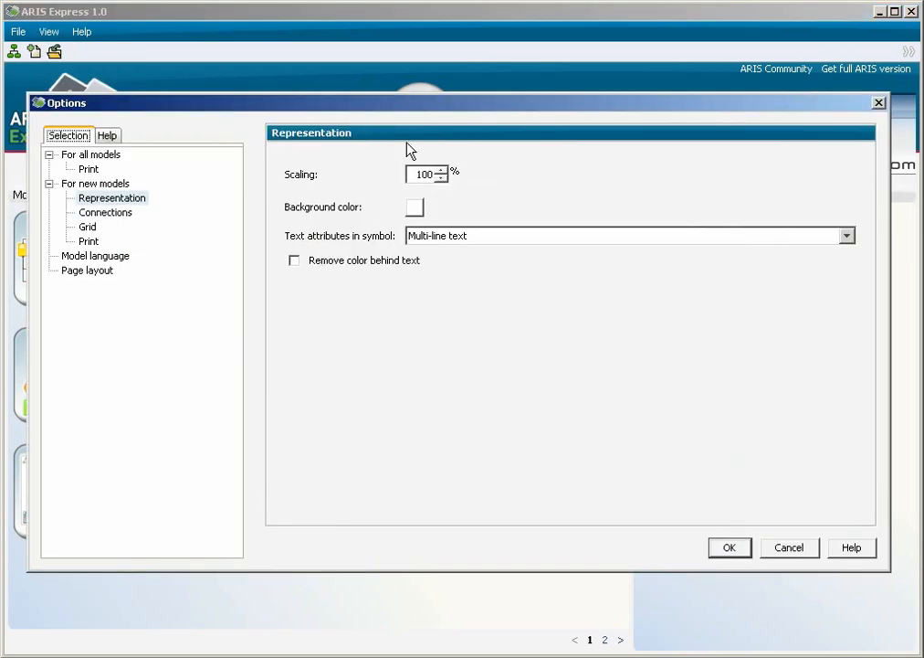
Step: Set representation scaling for new models to 120% and review the Connections and Grid settings
left_click(442, 172)
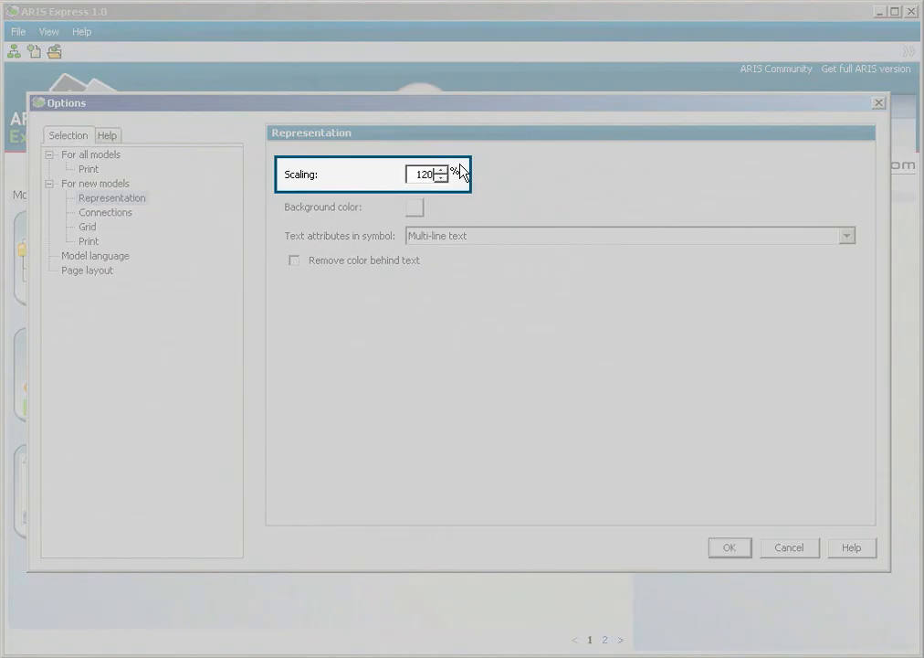
left_click(106, 212)
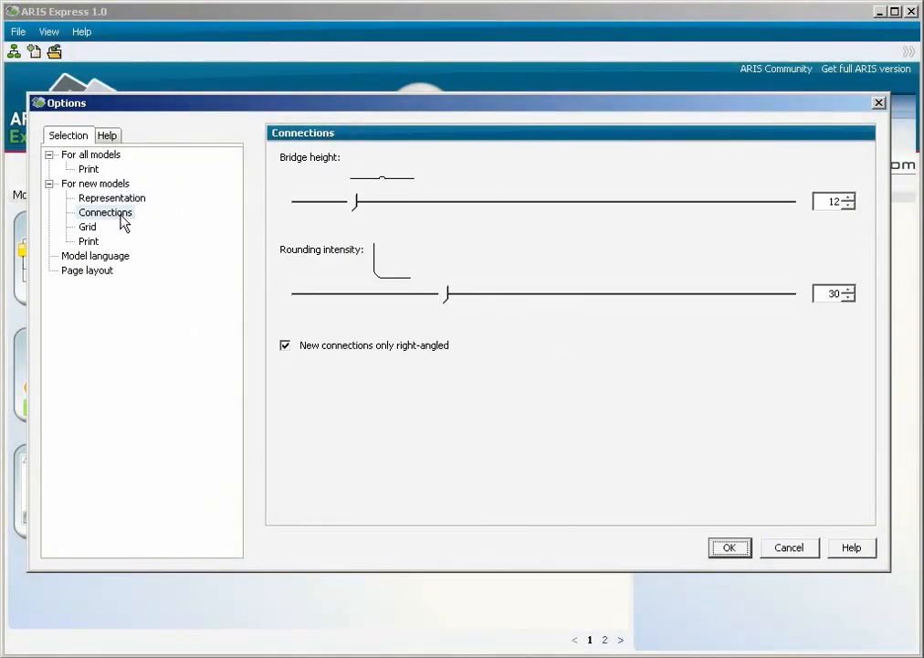
left_click(88, 227)
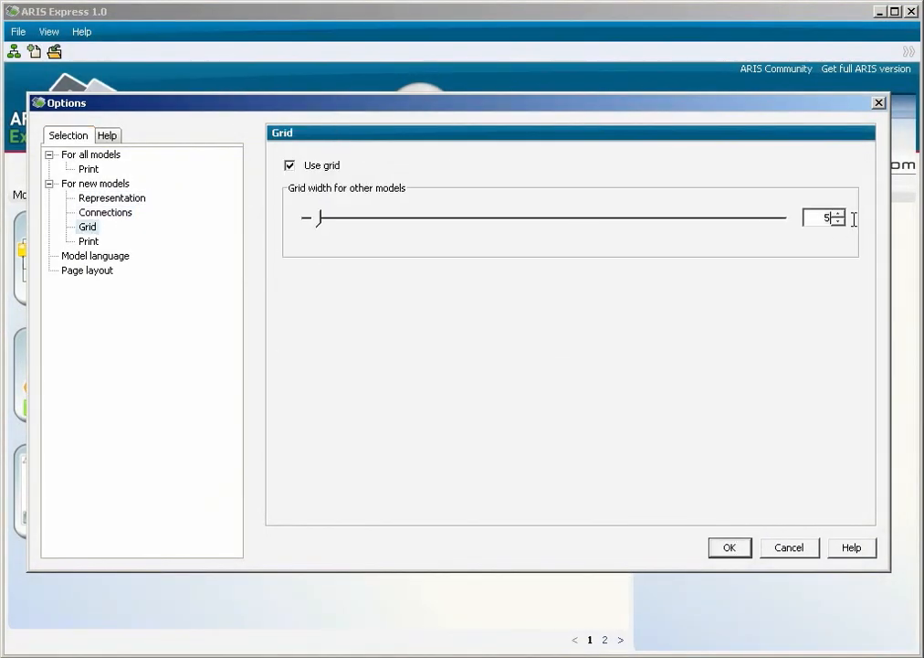
left_click(838, 223)
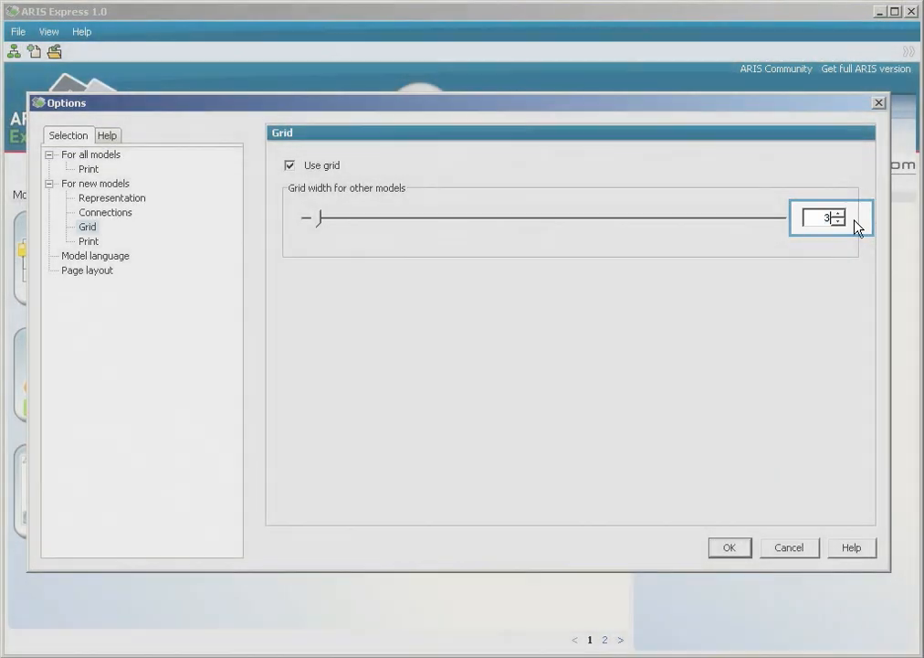
left_click(87, 241)
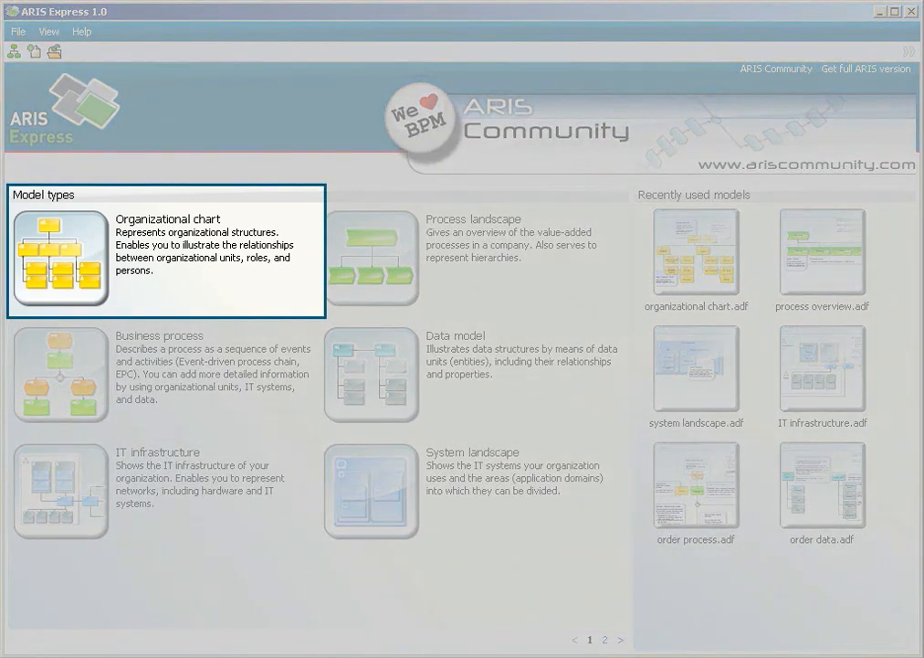
Step: Create a new empty organizational chart and close the Fragments panel
double_click(59, 259)
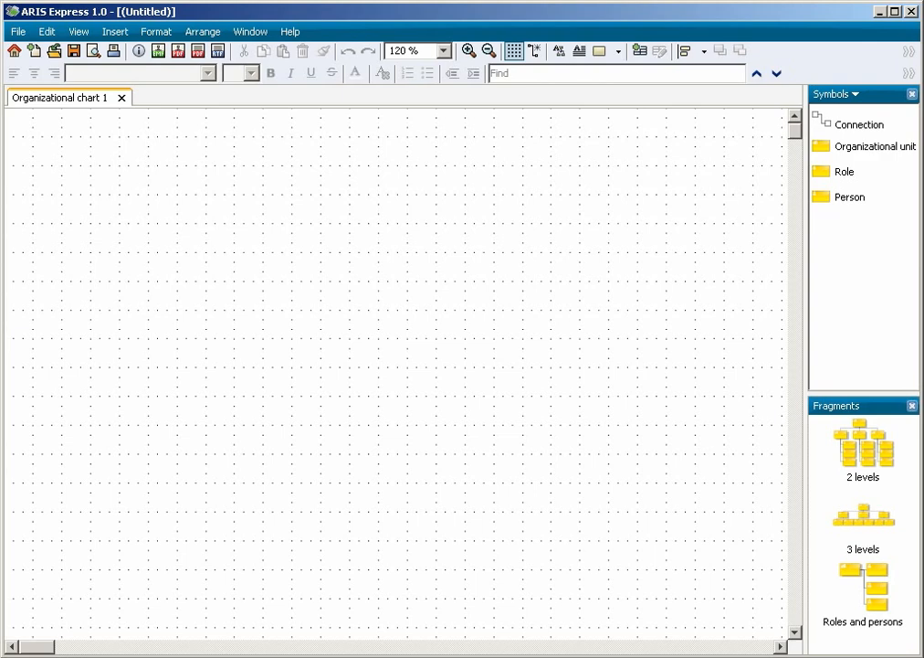
mouse_move(60, 250)
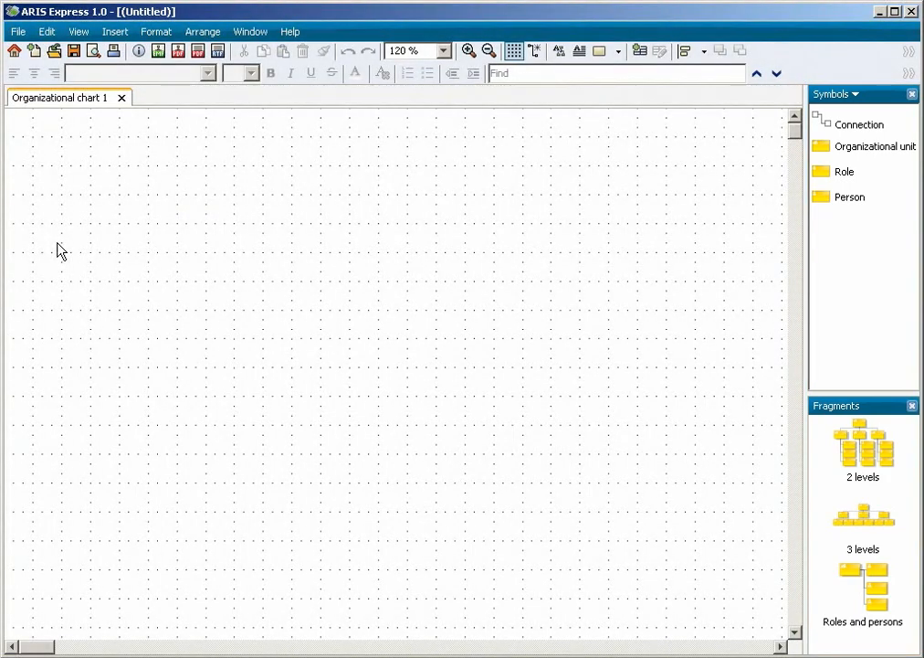
left_click(914, 405)
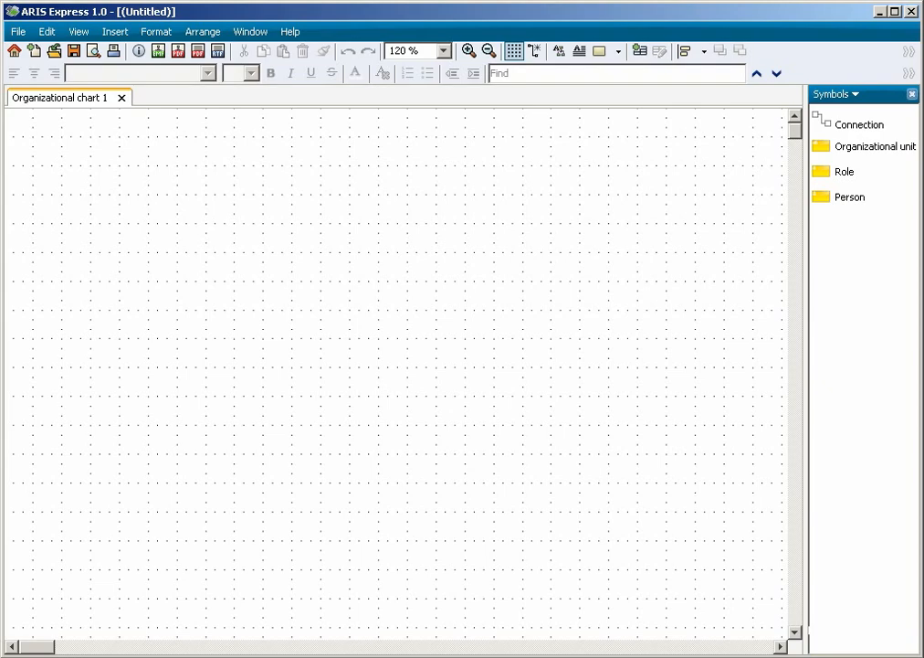
left_click(862, 146)
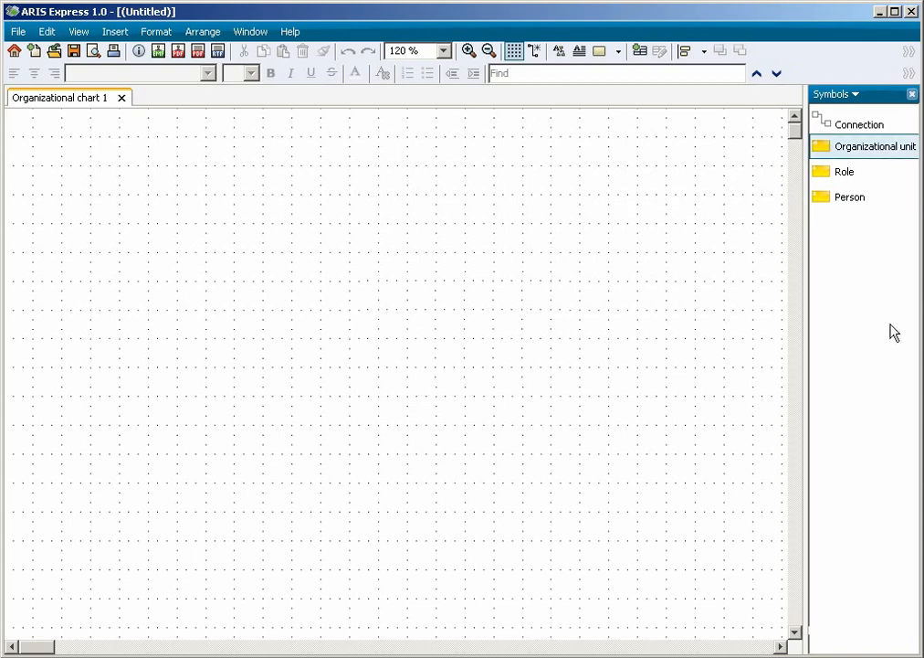
Step: Place a Management organizational unit and connect a person named Mr. Peter to it
left_click_drag(864, 146, 358, 212)
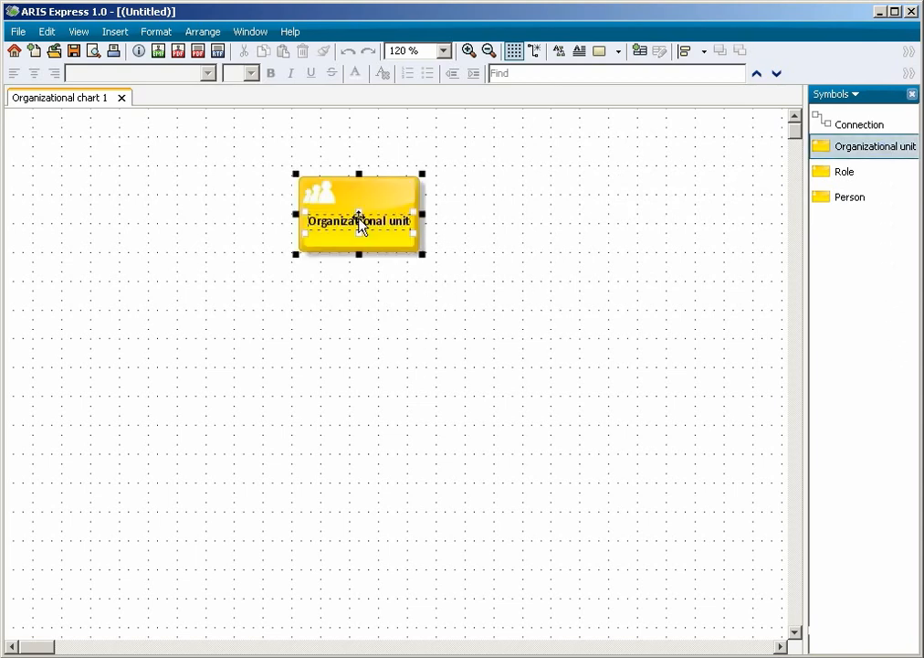
double_click(358, 219)
type("Management")
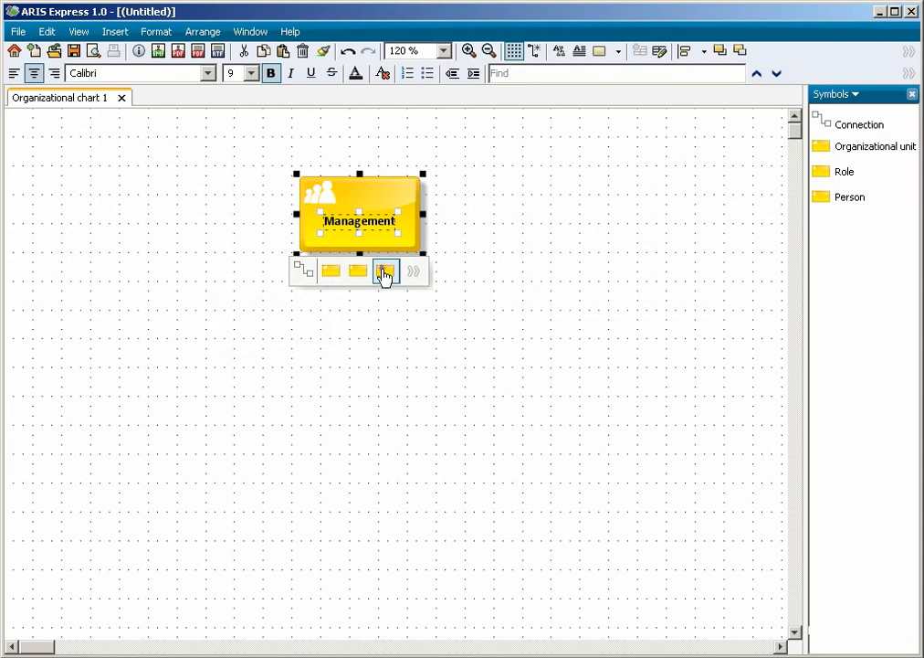
left_click(383, 270)
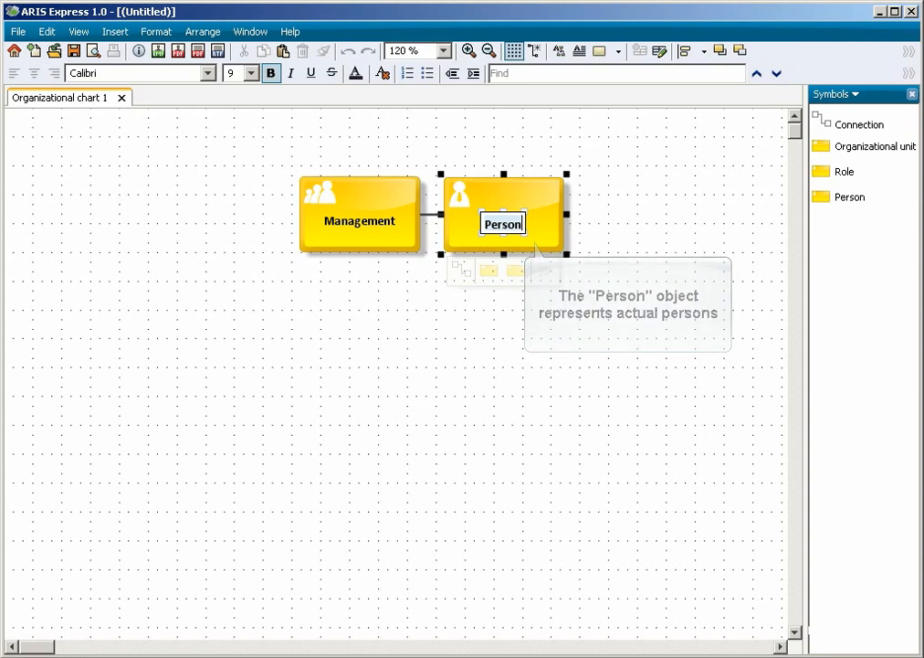
type("Mr. Peter")
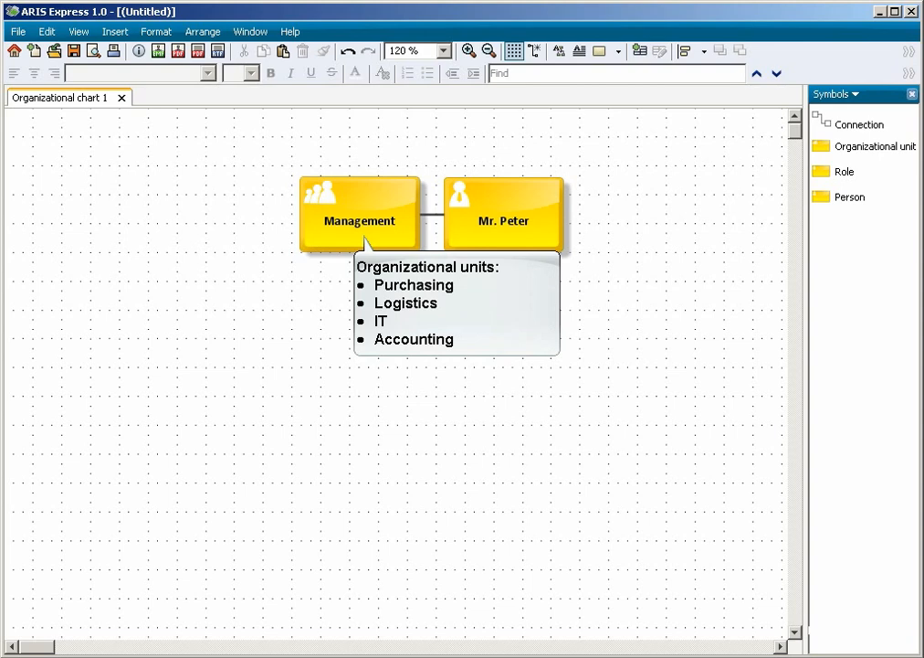
mouse_move(687, 208)
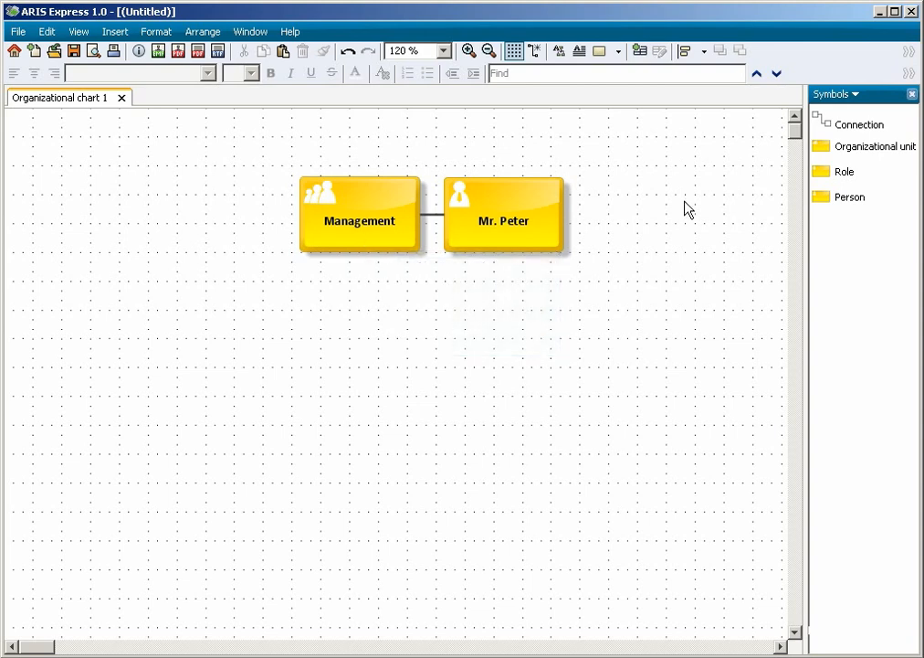
mouse_move(837, 148)
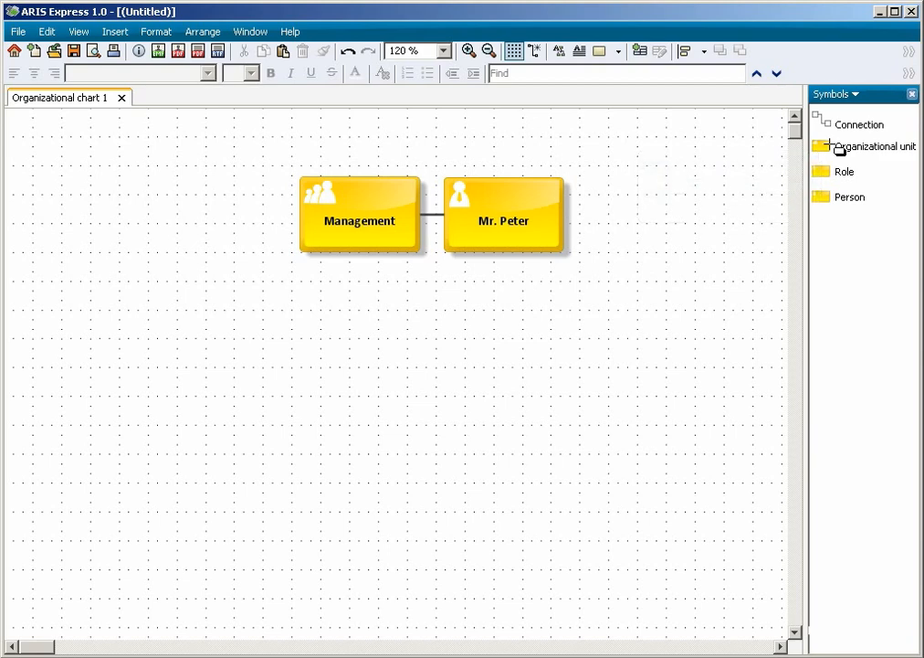
Step: Place department units below Management and name them Purchasing, Logistics, IT and Accounting
left_click_drag(873, 146, 92, 365)
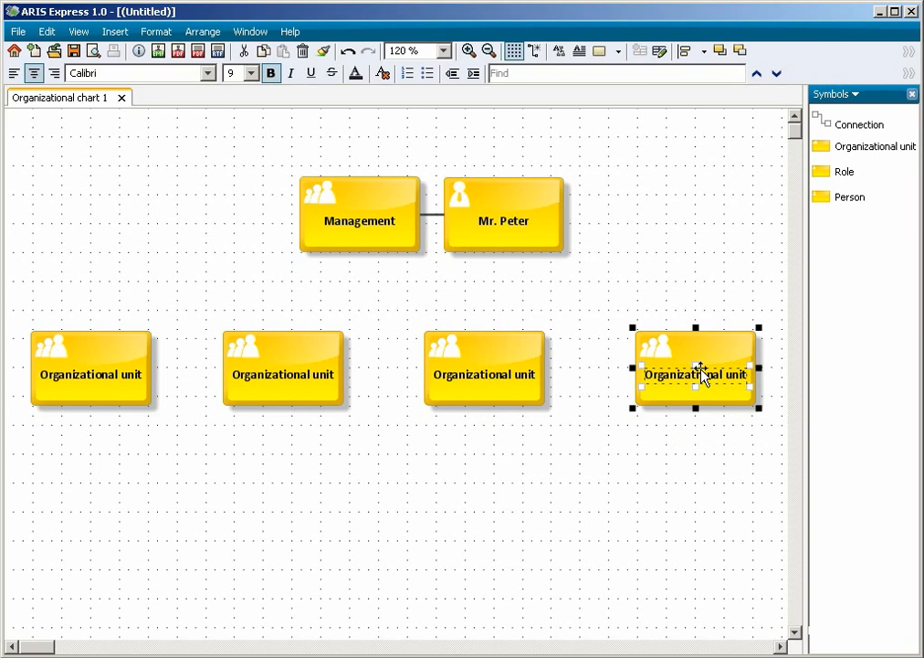
mouse_move(95, 383)
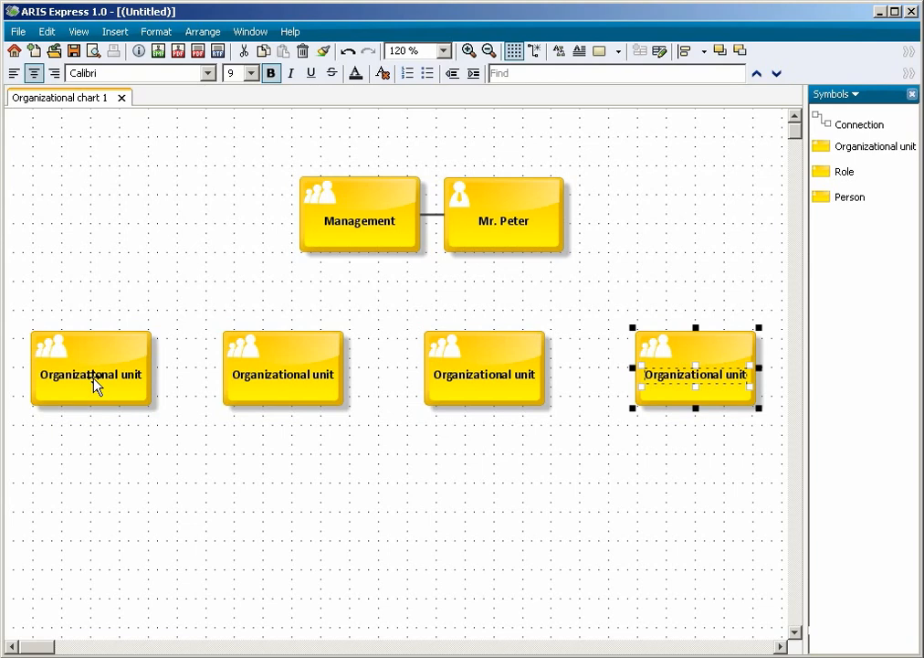
left_click(92, 373)
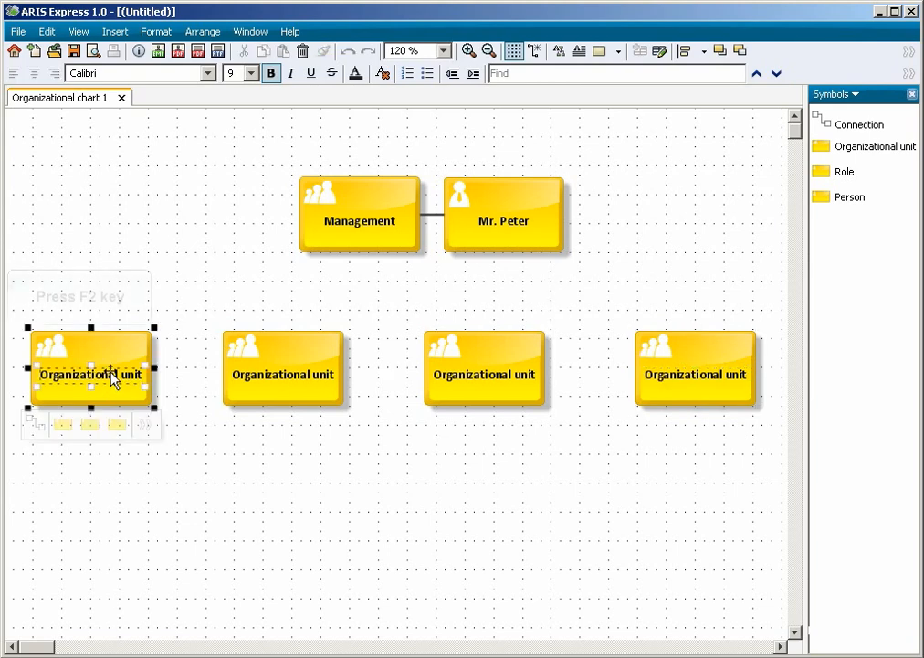
type("Purchasing")
left_click(484, 369)
type("IT")
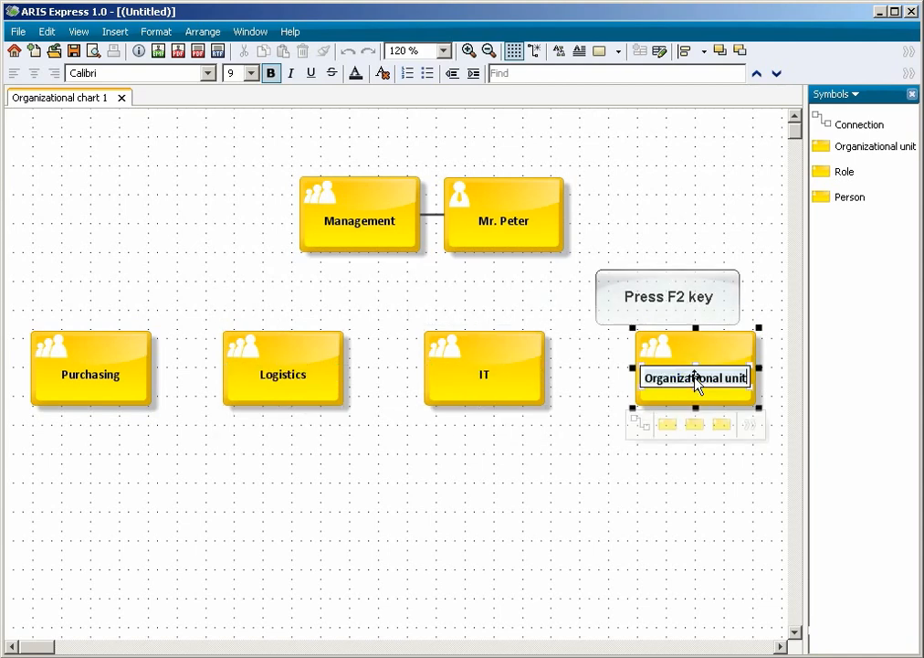
type("Accounting")
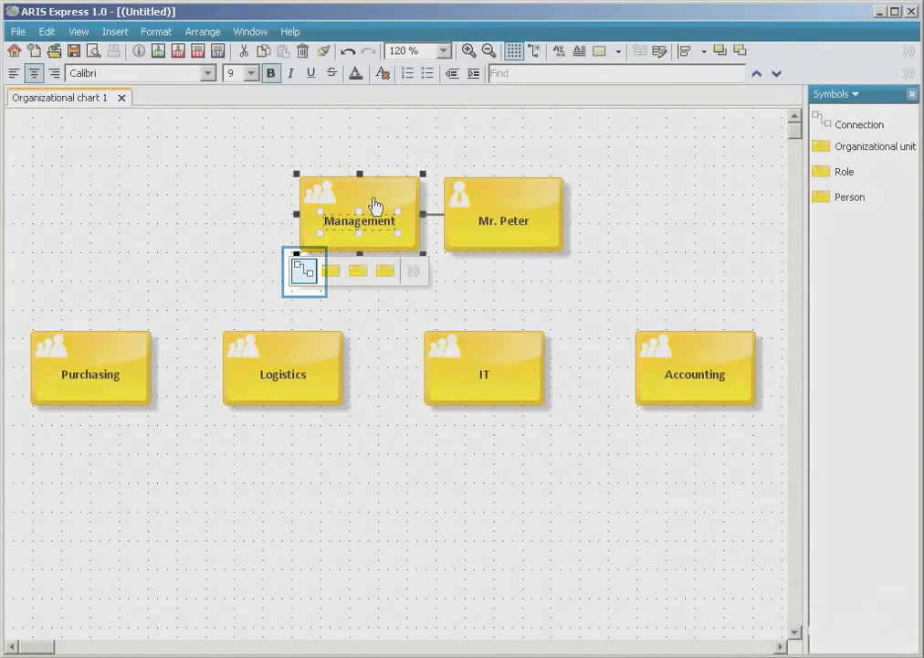
mouse_move(303, 271)
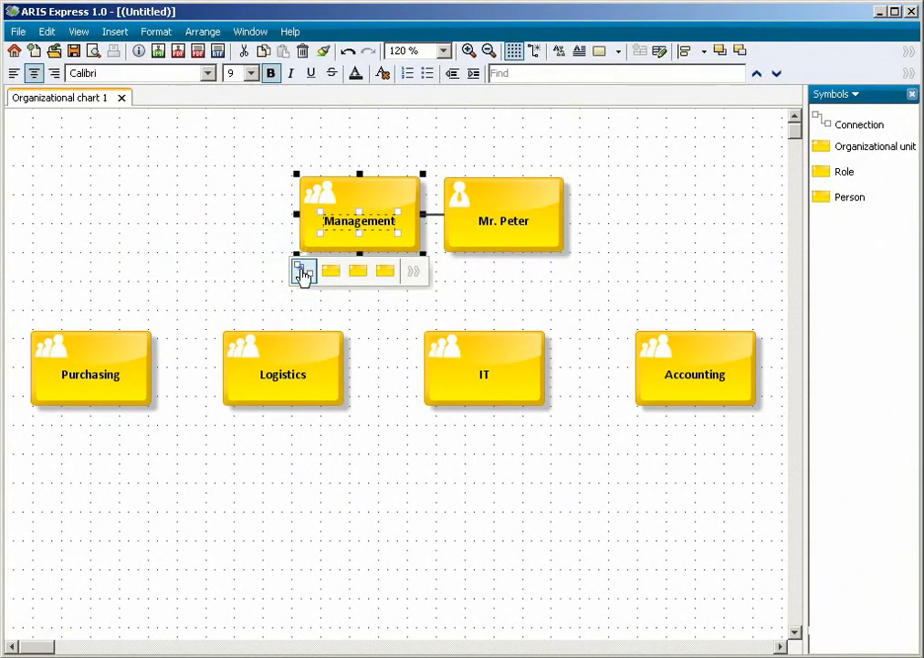
Step: Connect Management to the four departments, each with head and employee roles beneath
left_click(303, 271)
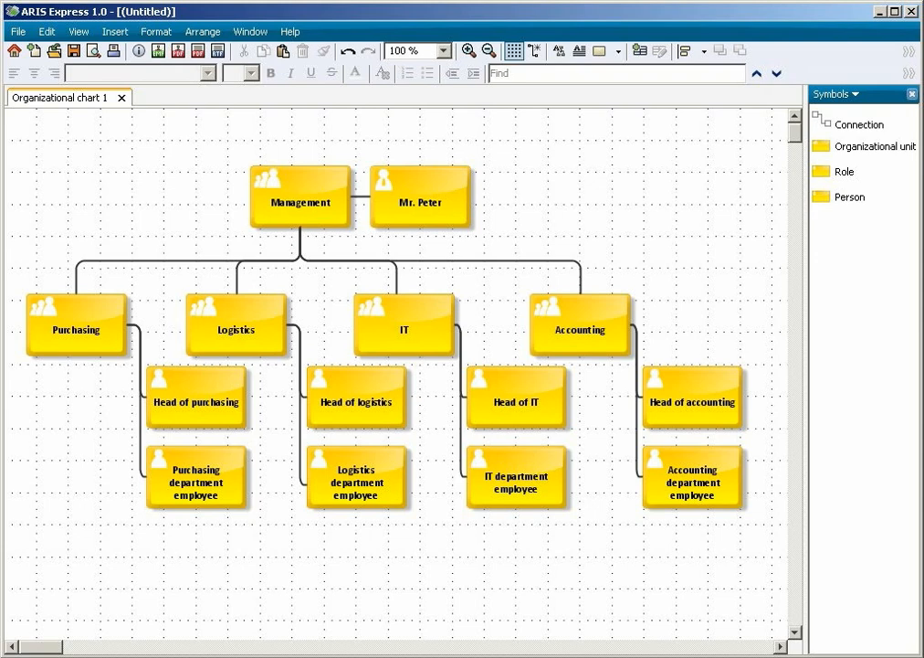
Step: Add persons such as Mr. Wolf, Mrs. Graf and Mr. Werner beside the roles and connect them
left_click(197, 474)
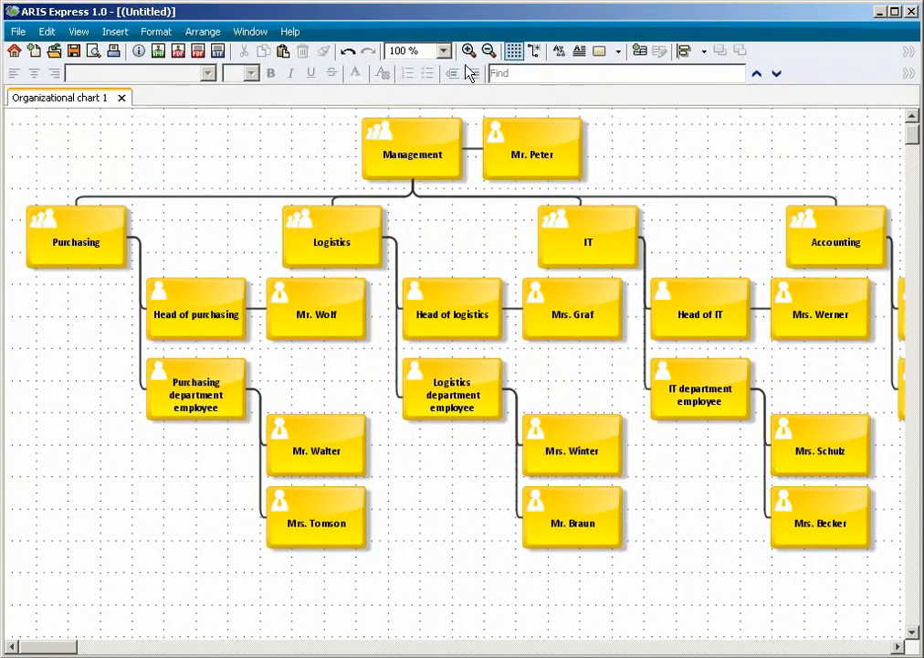
Step: Zoom to fit the whole chart in the window and hide the background grid
left_click(442, 51)
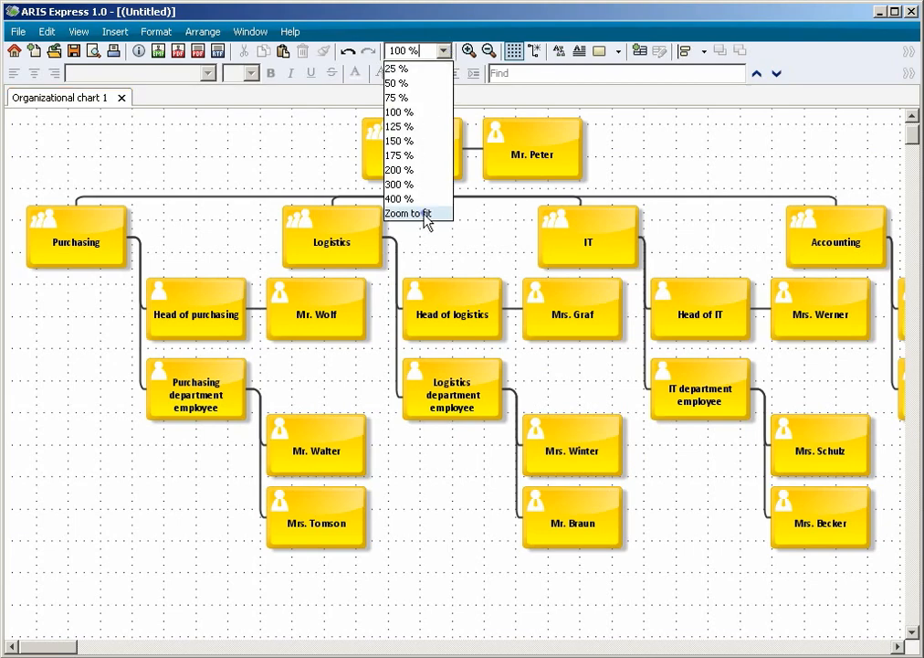
left_click(406, 212)
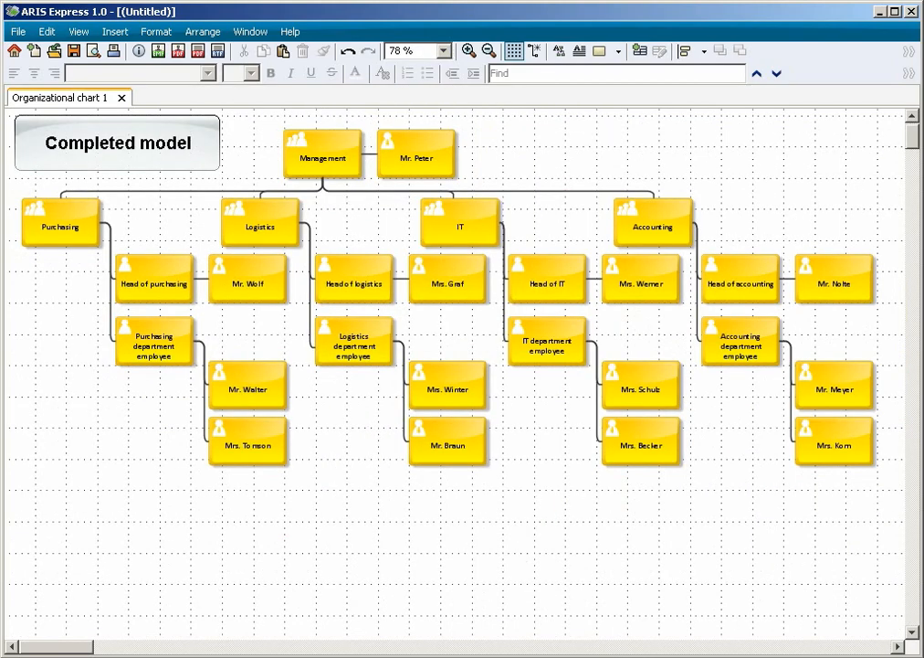
mouse_move(511, 51)
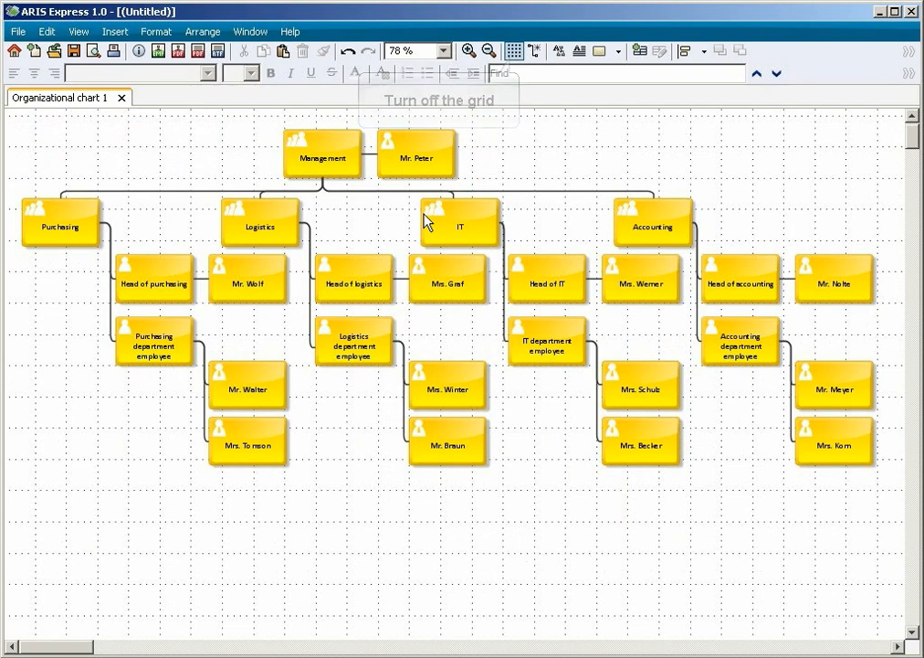
left_click(514, 51)
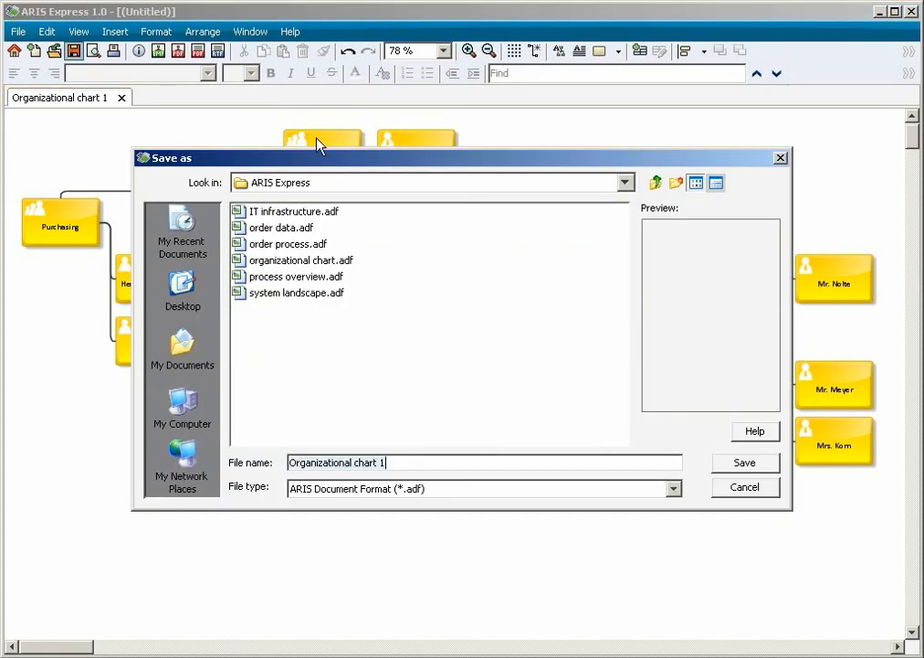
Step: Save the chart as 'MyFavoriteBookExpress organizational chart.adf'
type("MyFavoriteBookExpress organizational chart")
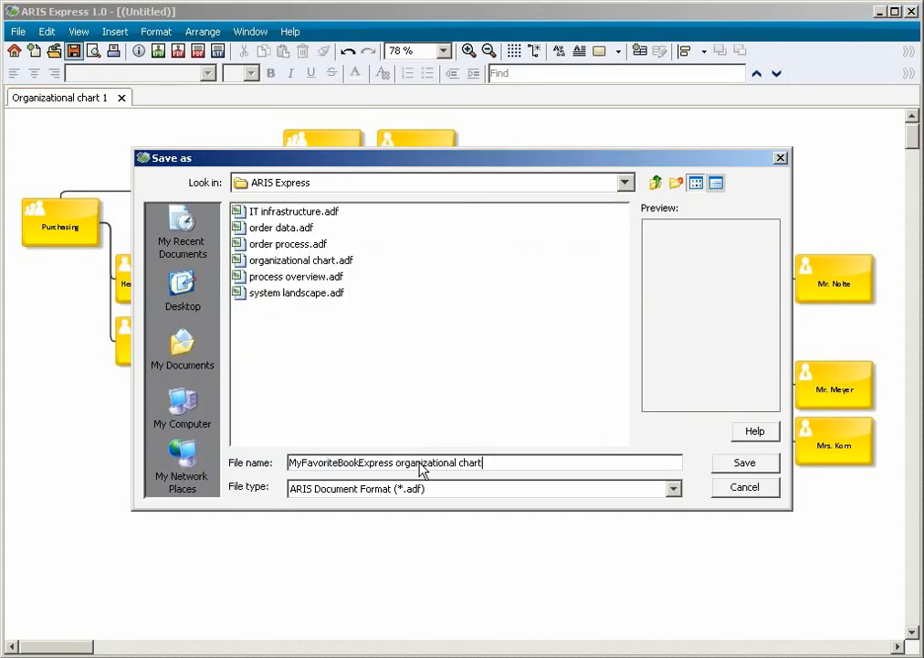
mouse_move(730, 472)
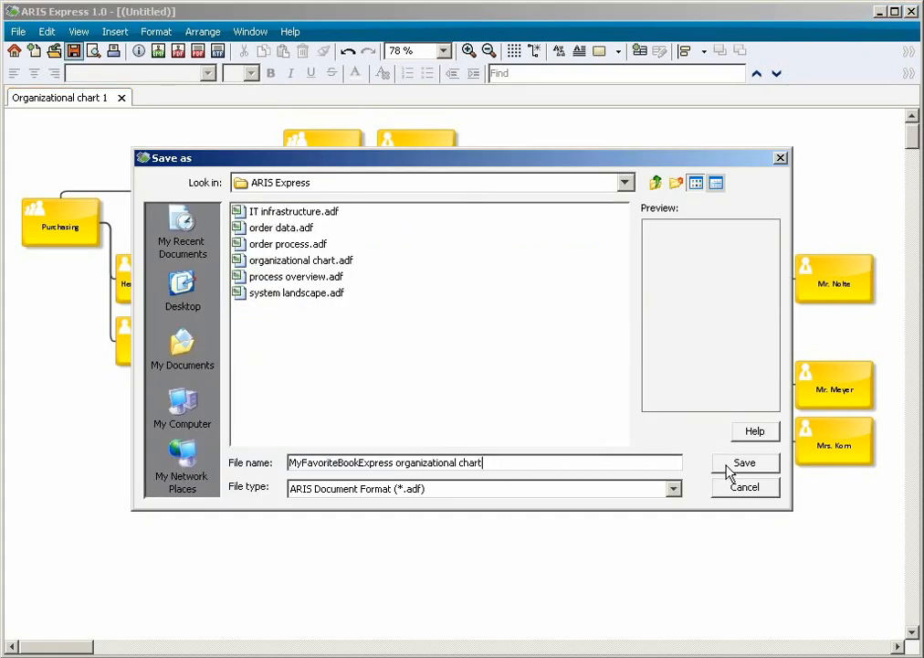
left_click(745, 462)
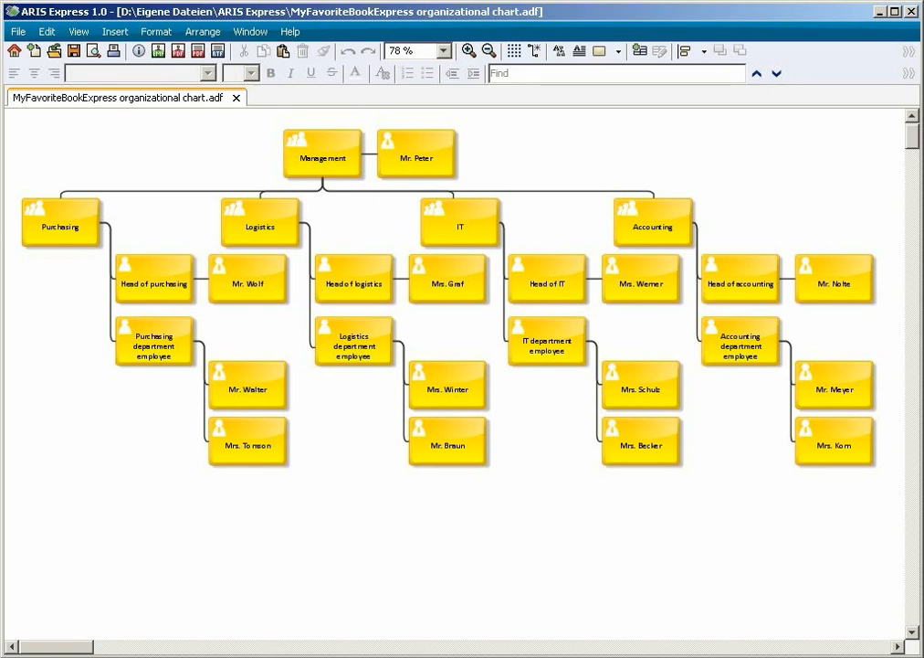
left_click(260, 223)
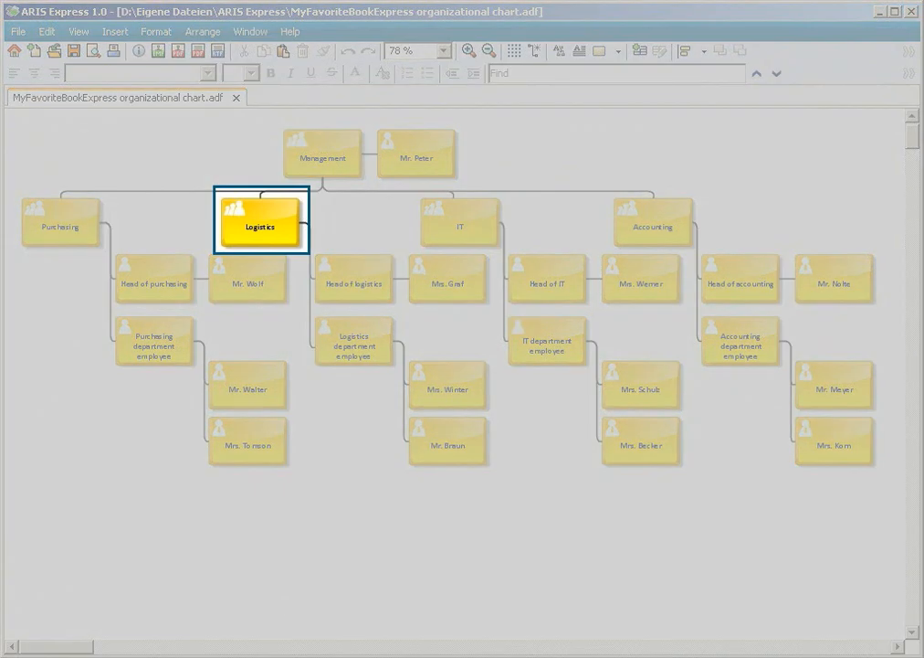
left_click(653, 227)
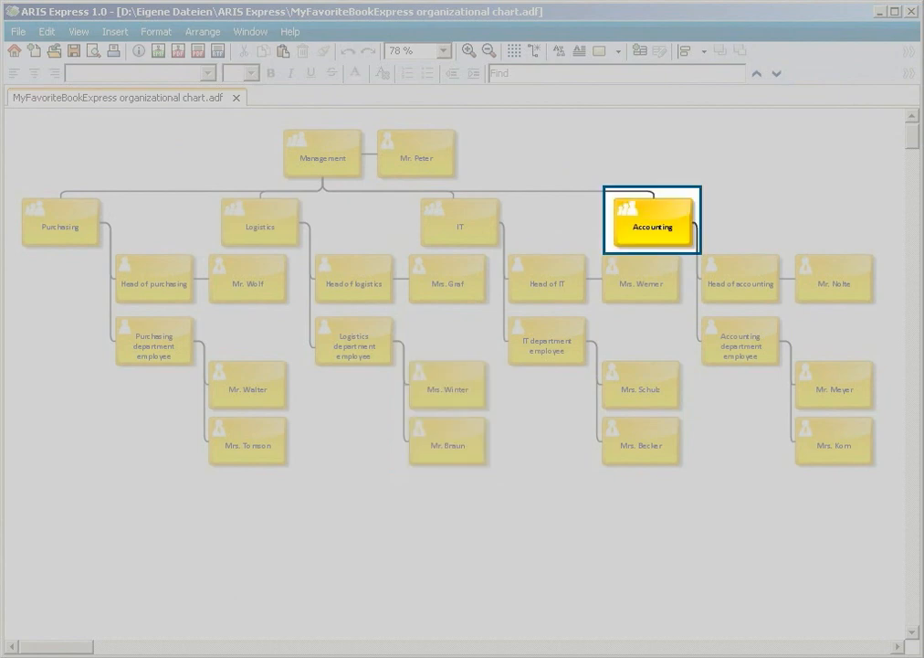
left_click(833, 385)
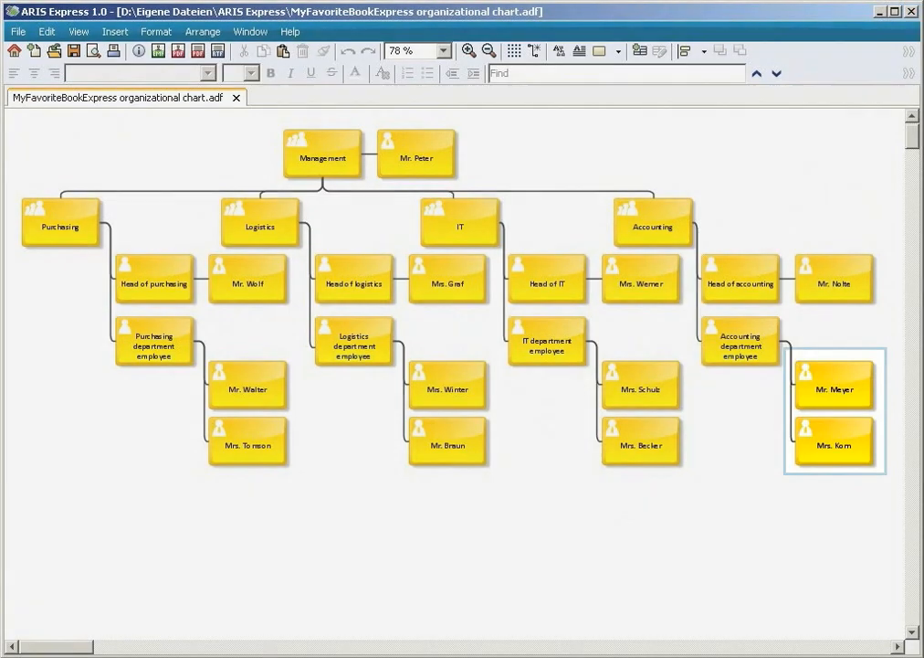